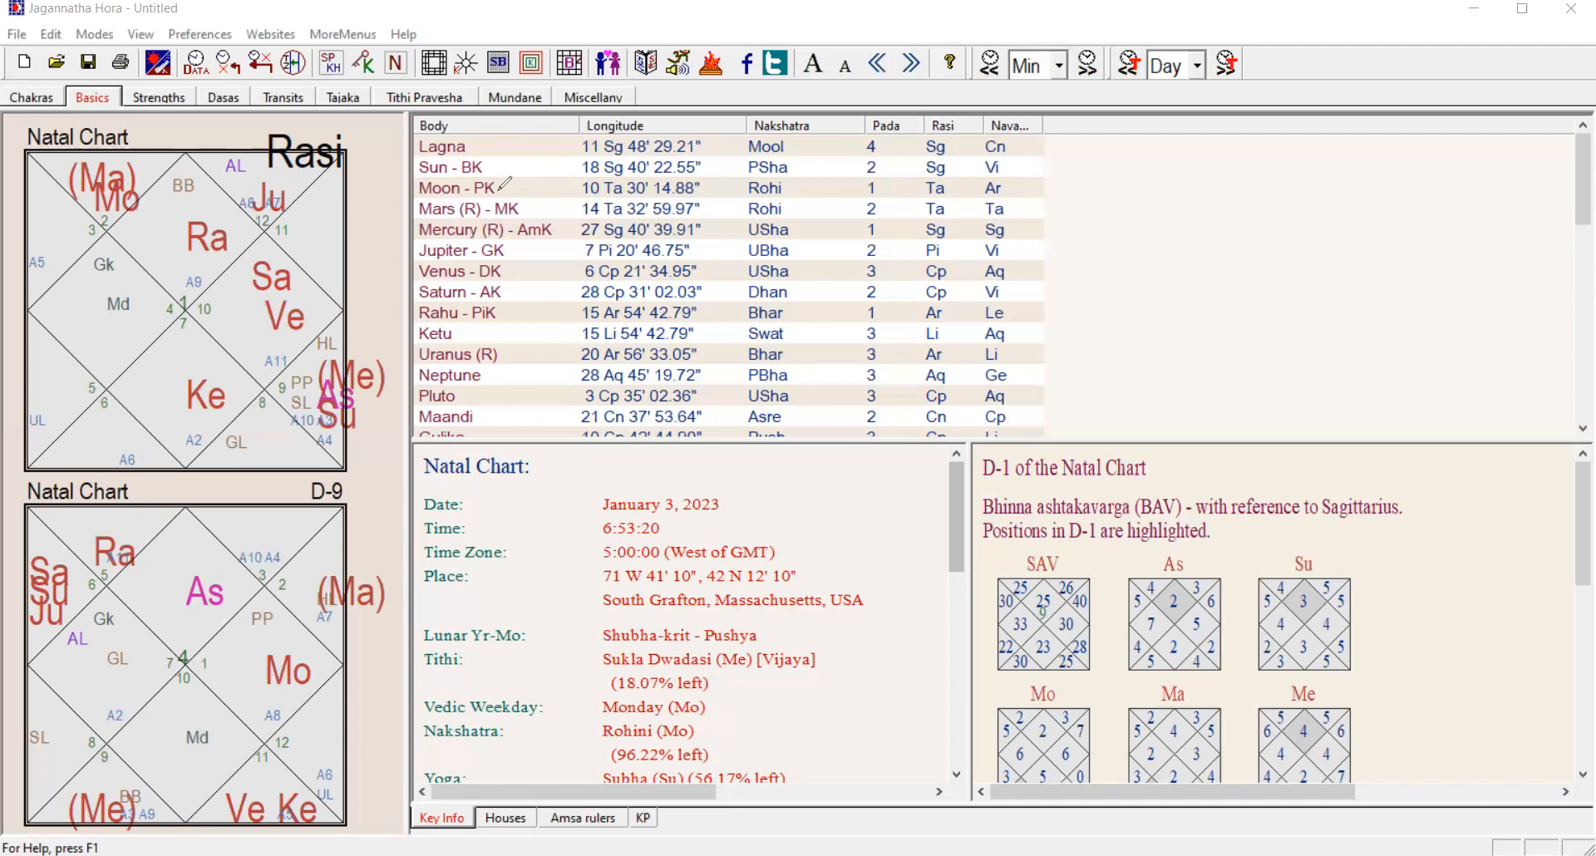
mouse_move(374, 314)
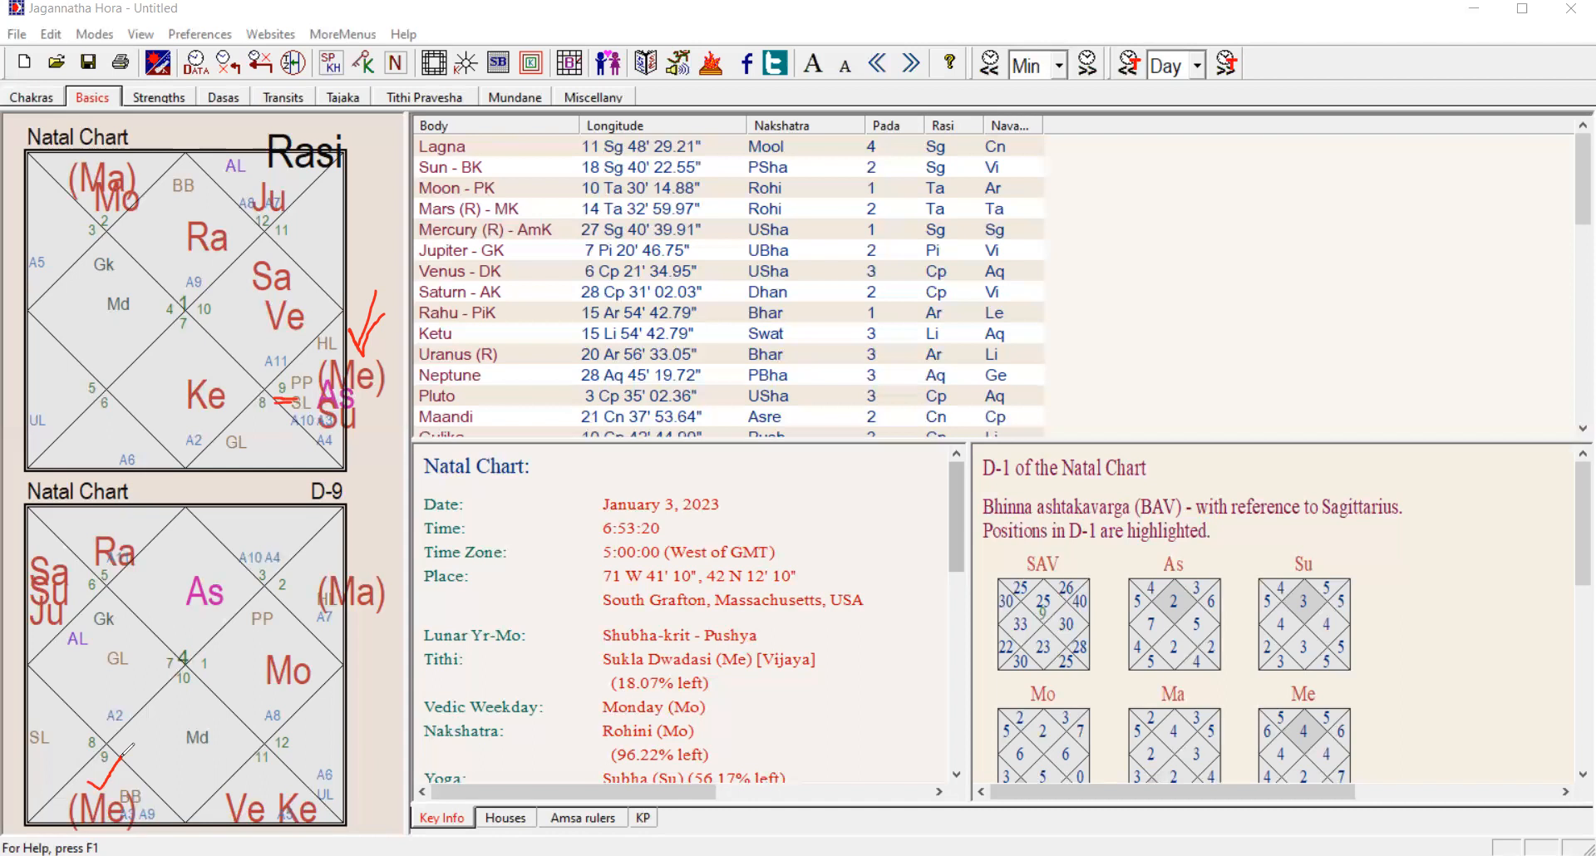
mouse_move(5, 550)
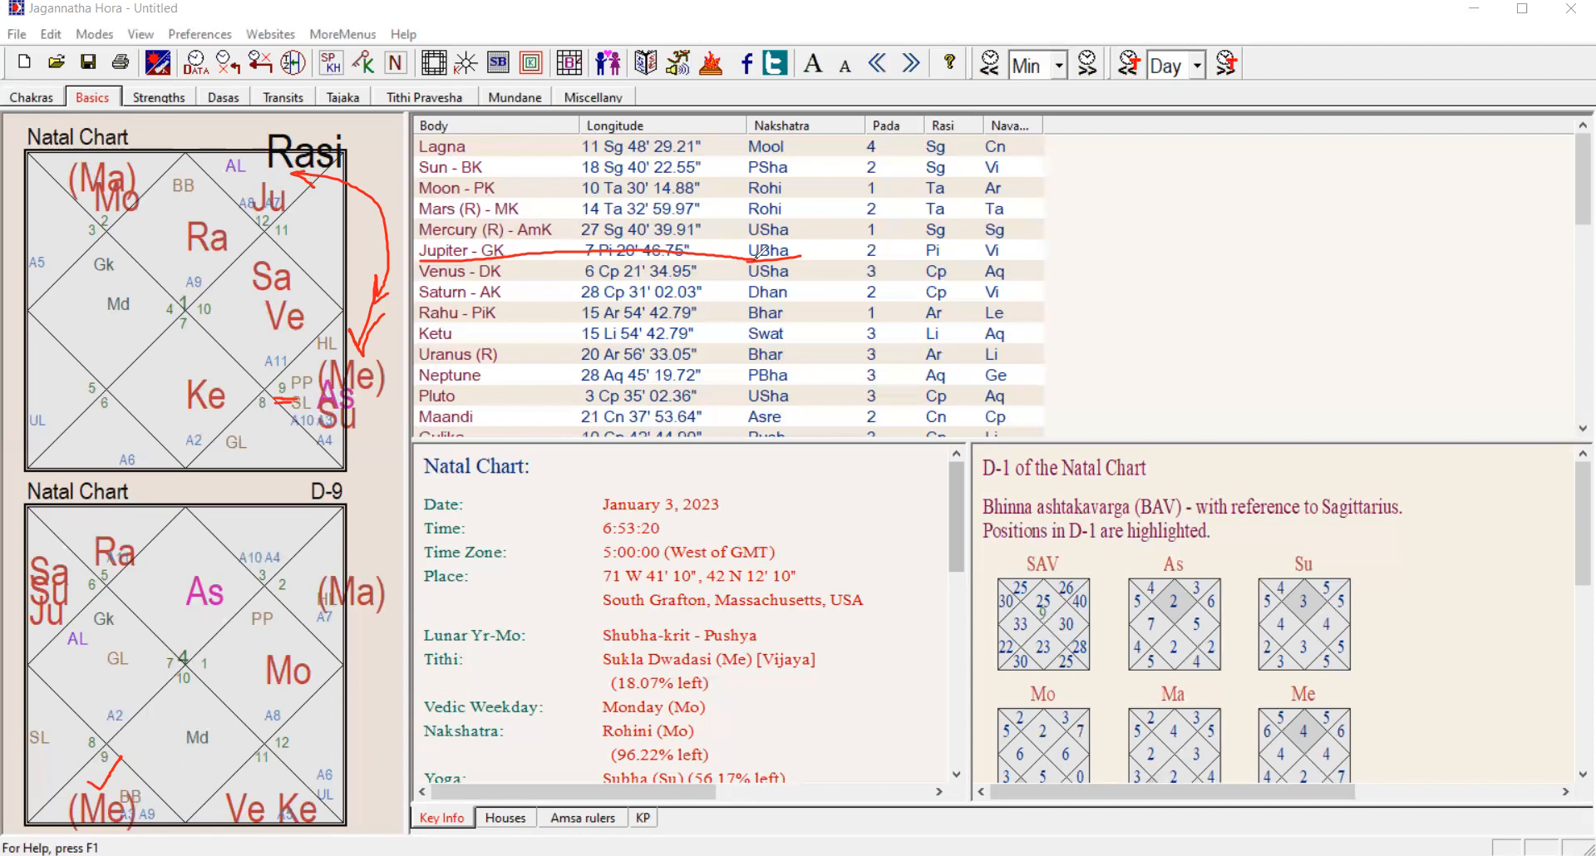
mouse_move(384, 287)
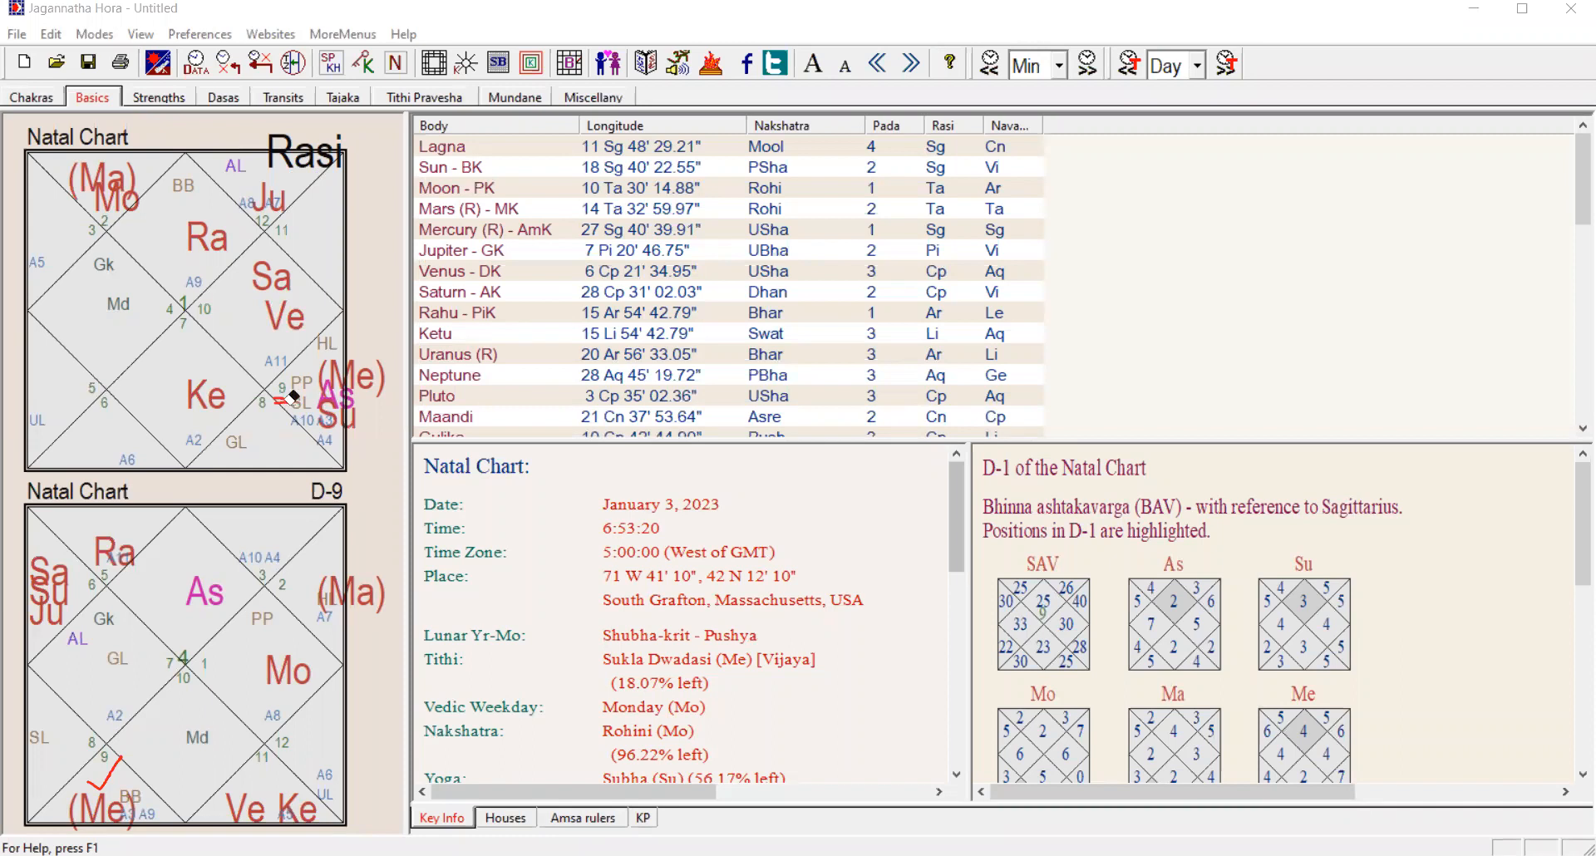
mouse_move(116, 761)
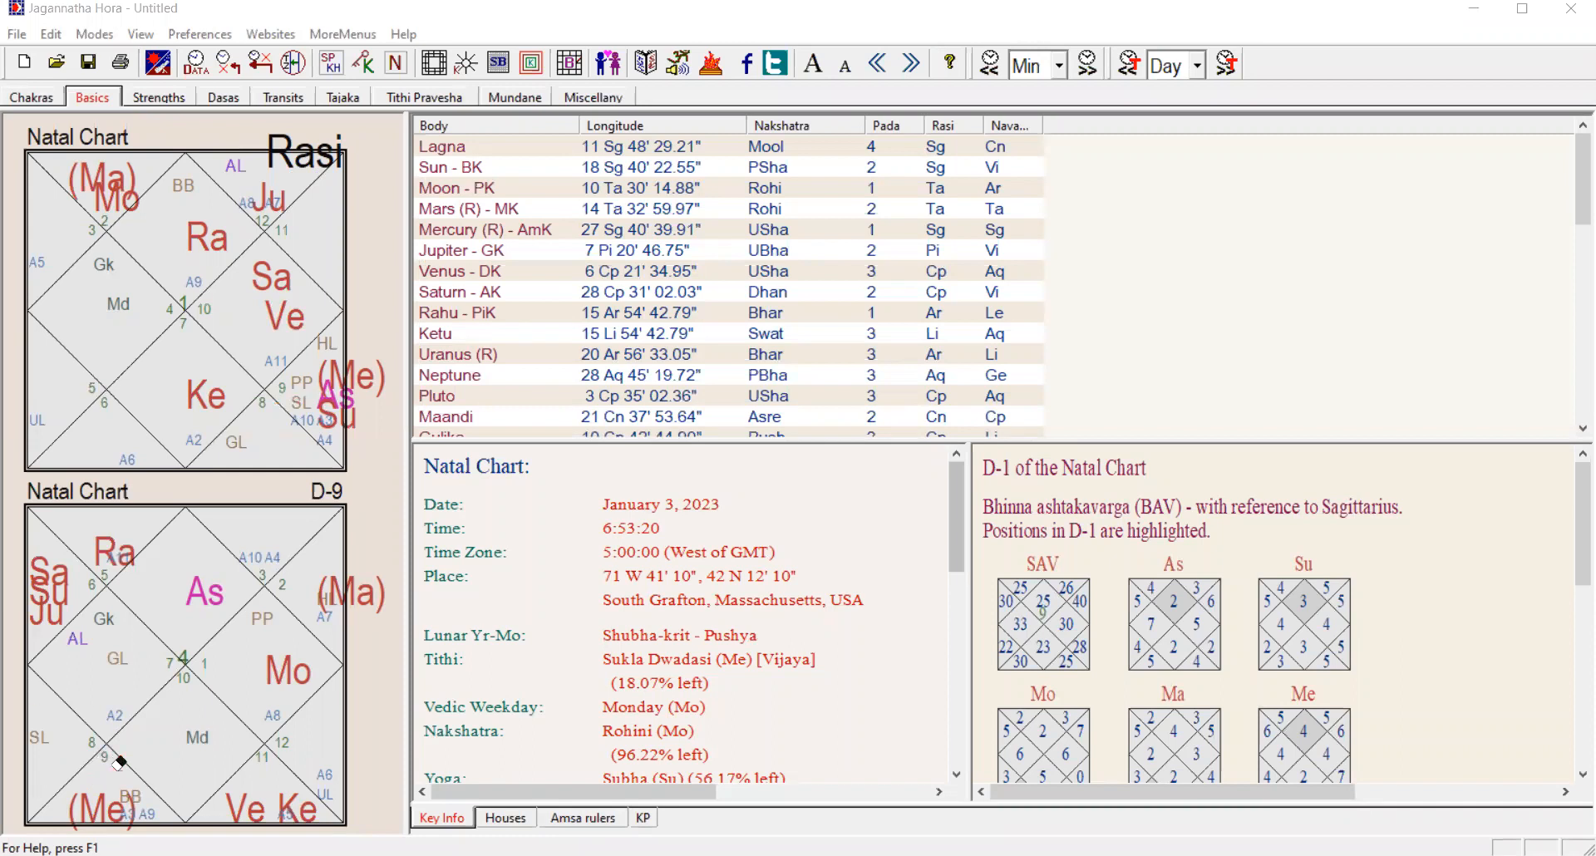
mouse_move(620, 264)
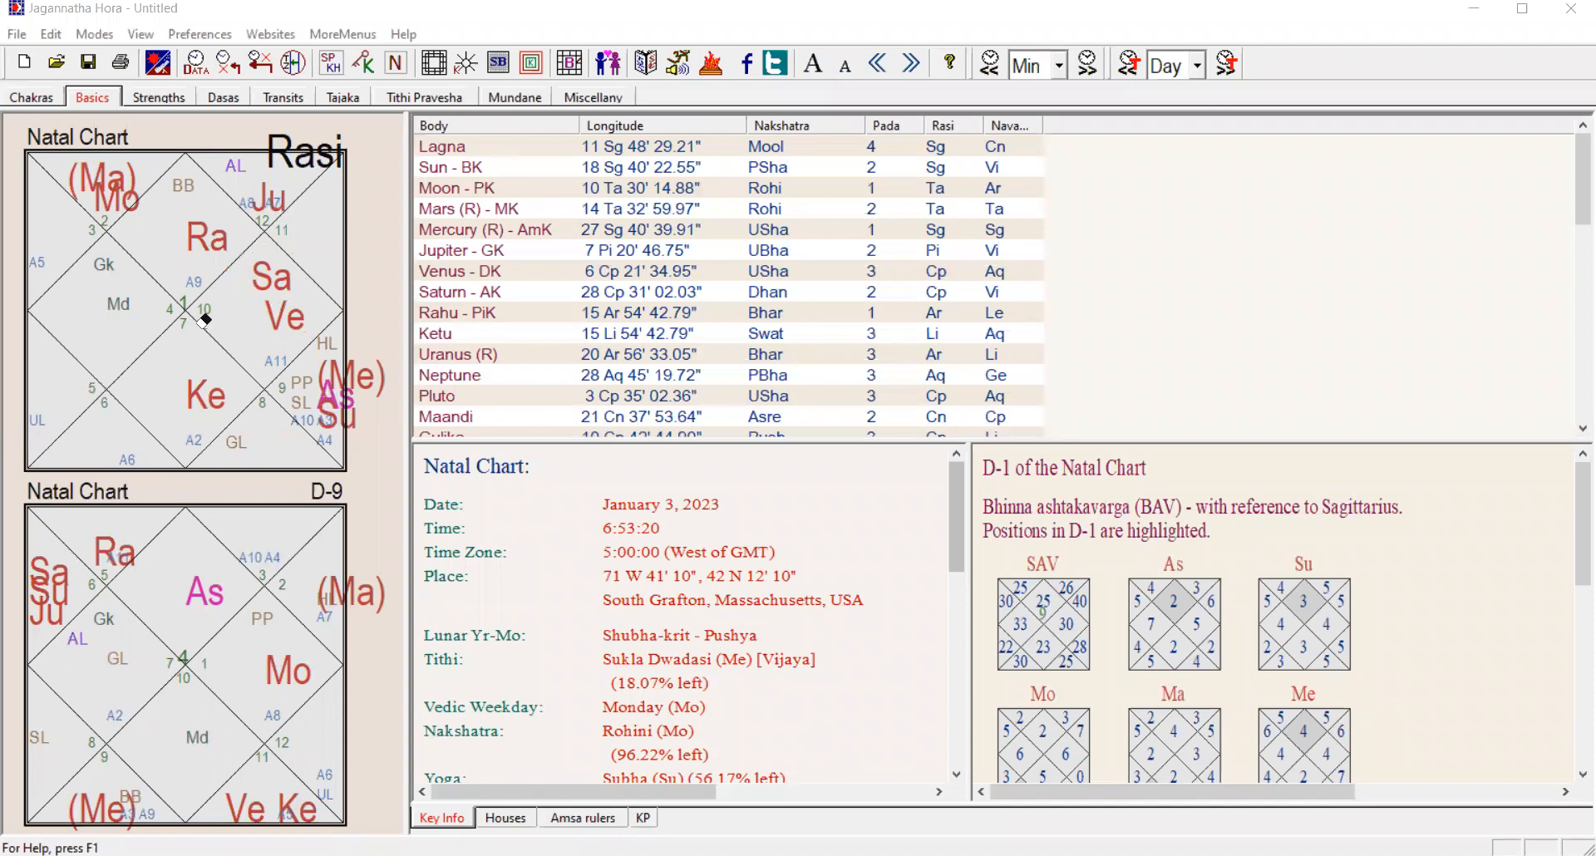
mouse_move(48, 221)
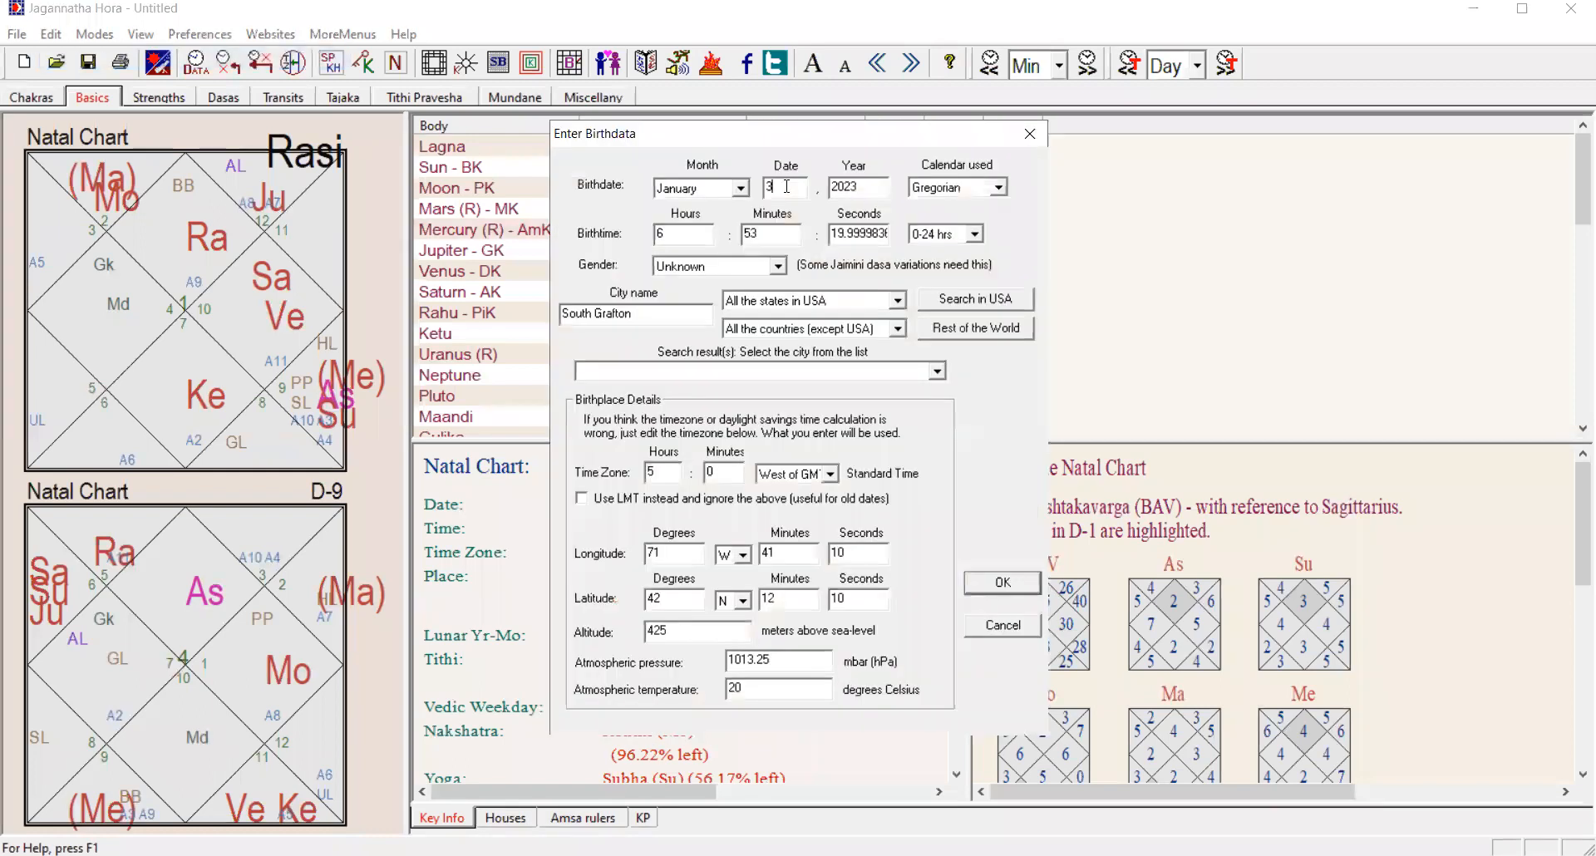
Step: Recalculate the chart for January 7, 2023 in South Grafton, Australia
type("7")
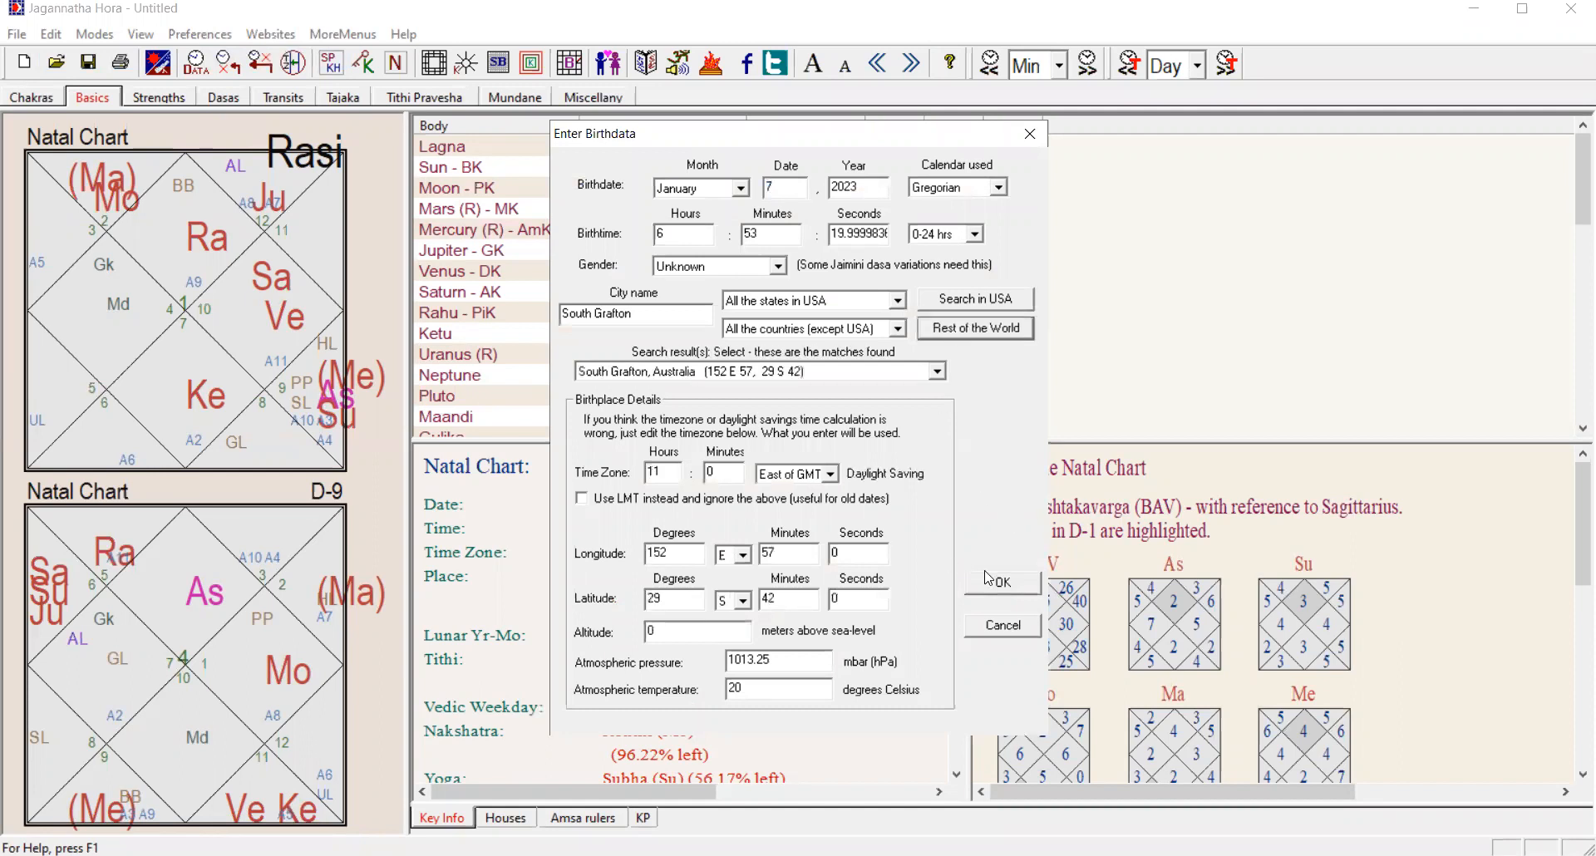
left_click(1001, 581)
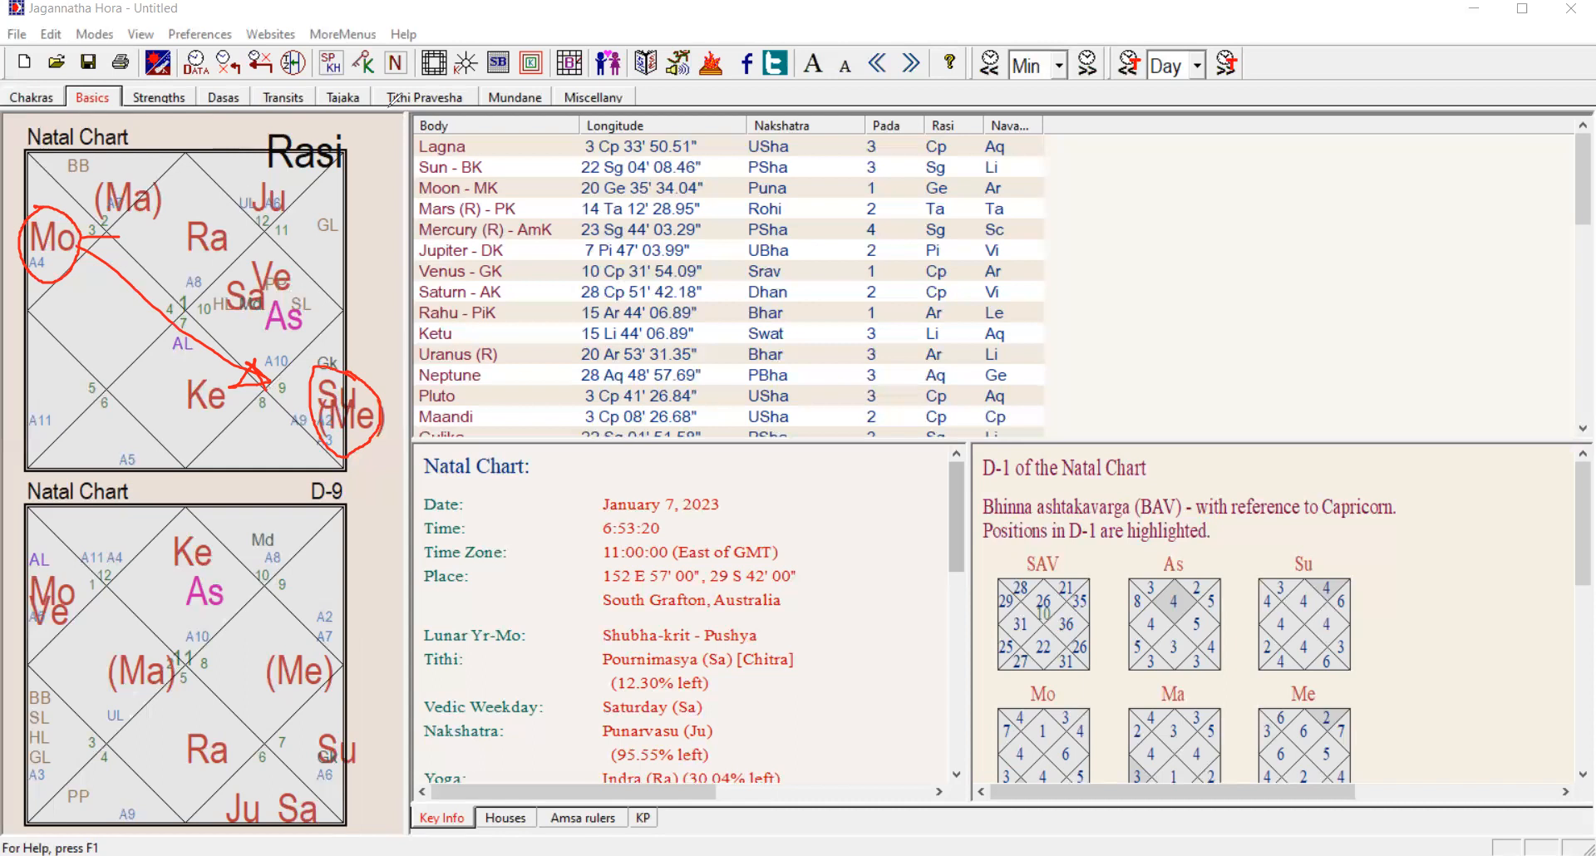
mouse_move(359, 369)
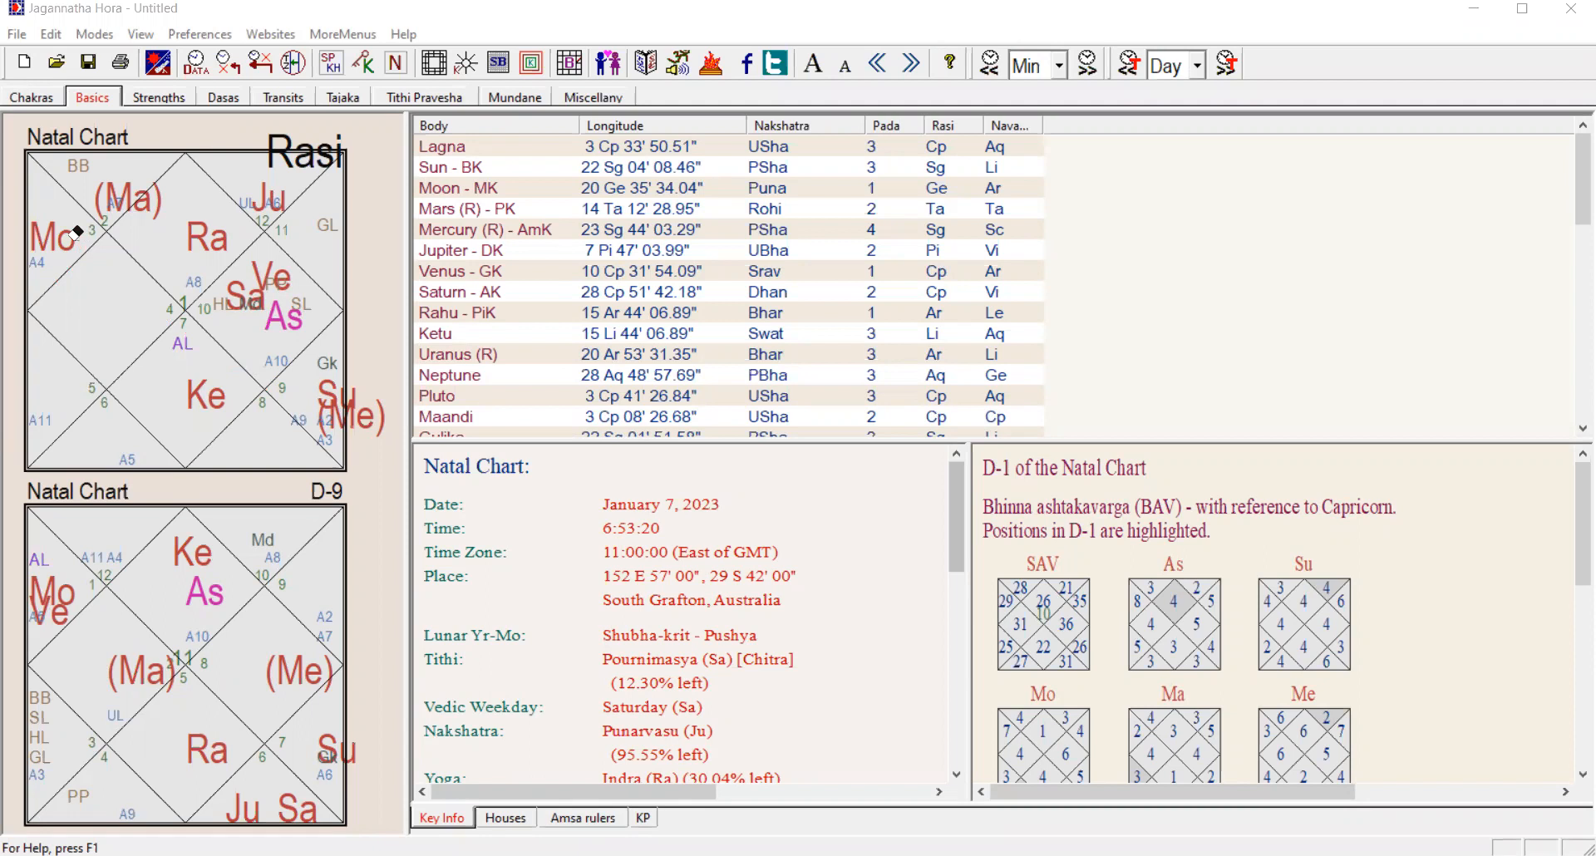
mouse_move(264, 33)
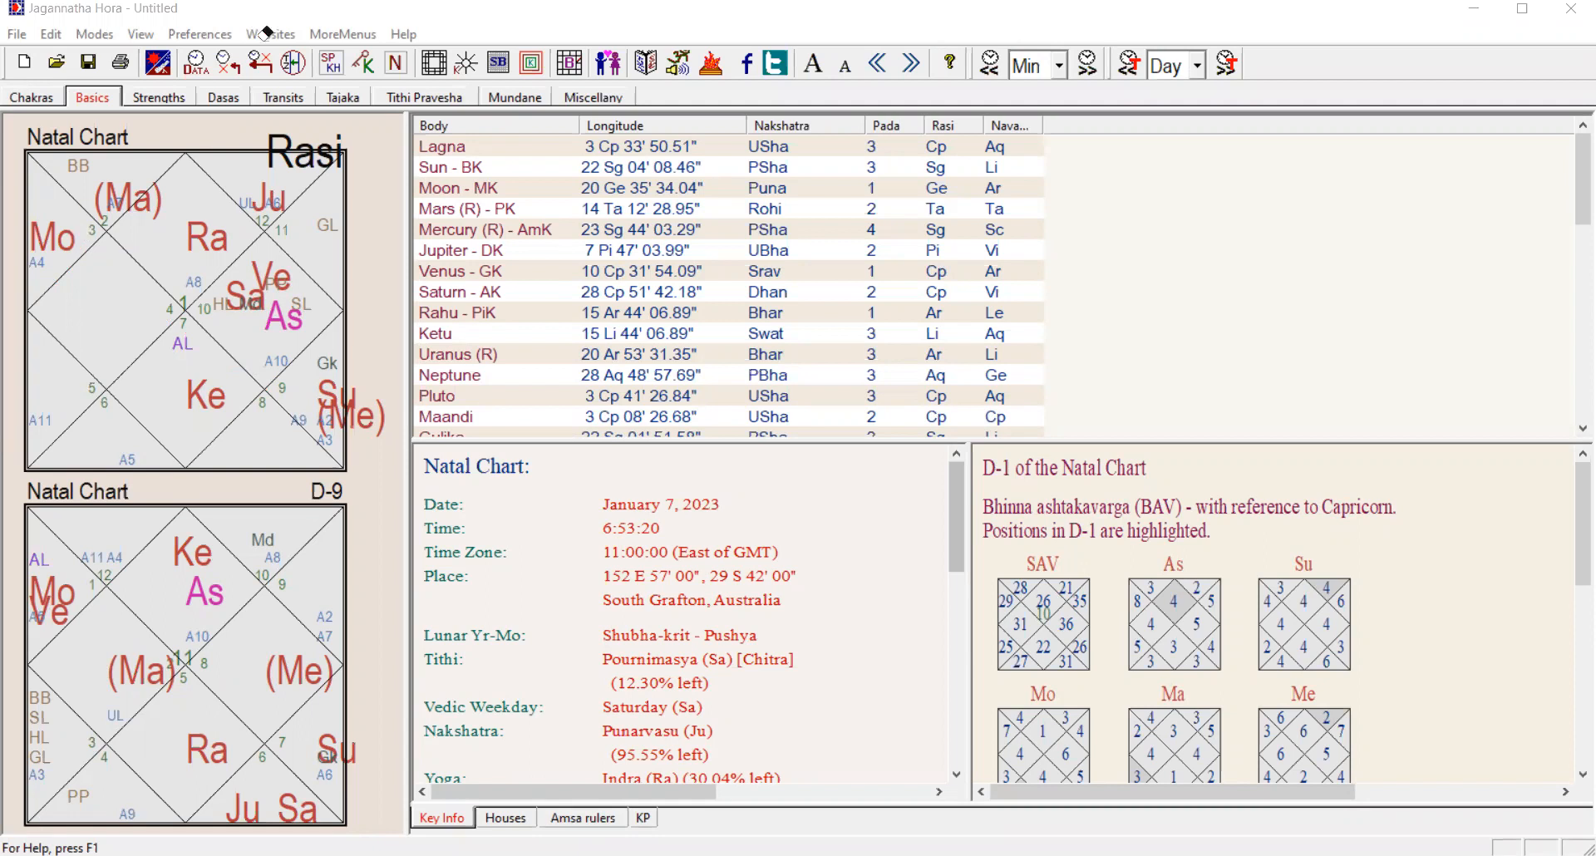